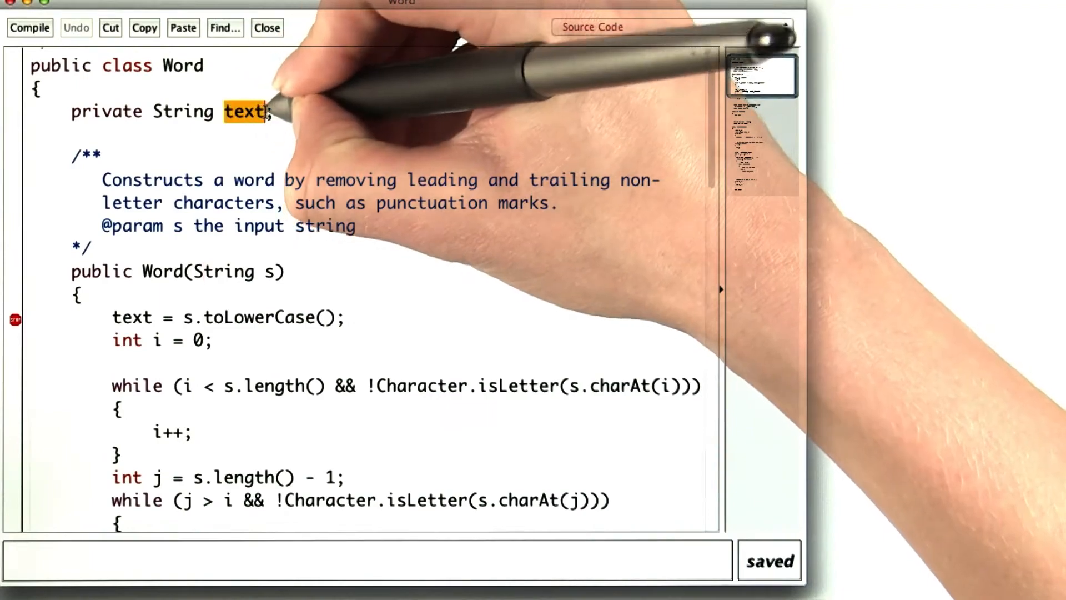
Step: Run void main(String[] args) on the SyllableCounter class so execution starts
scroll("down", 3)
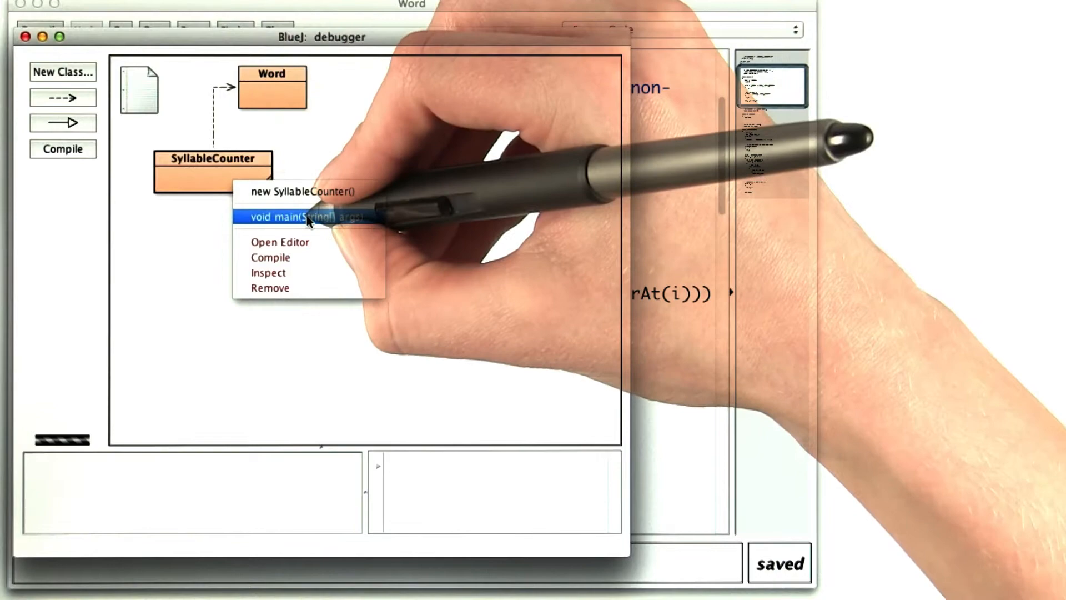
left_click(307, 219)
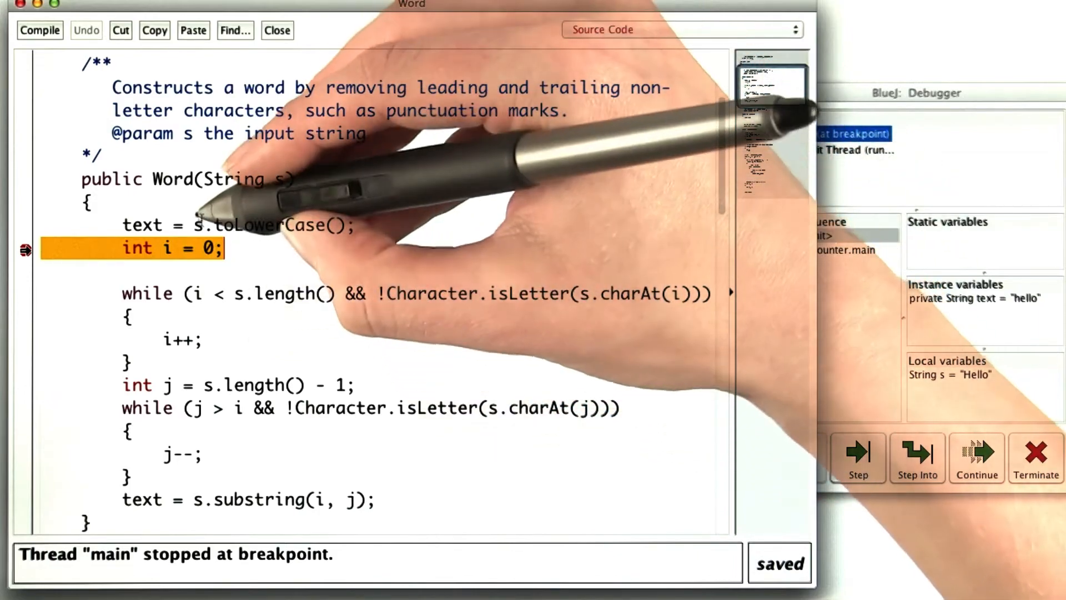
Step: With text = "hello" and s = "Hello" at the breakpoint, mark the i, j arguments of substring
left_click(858, 457)
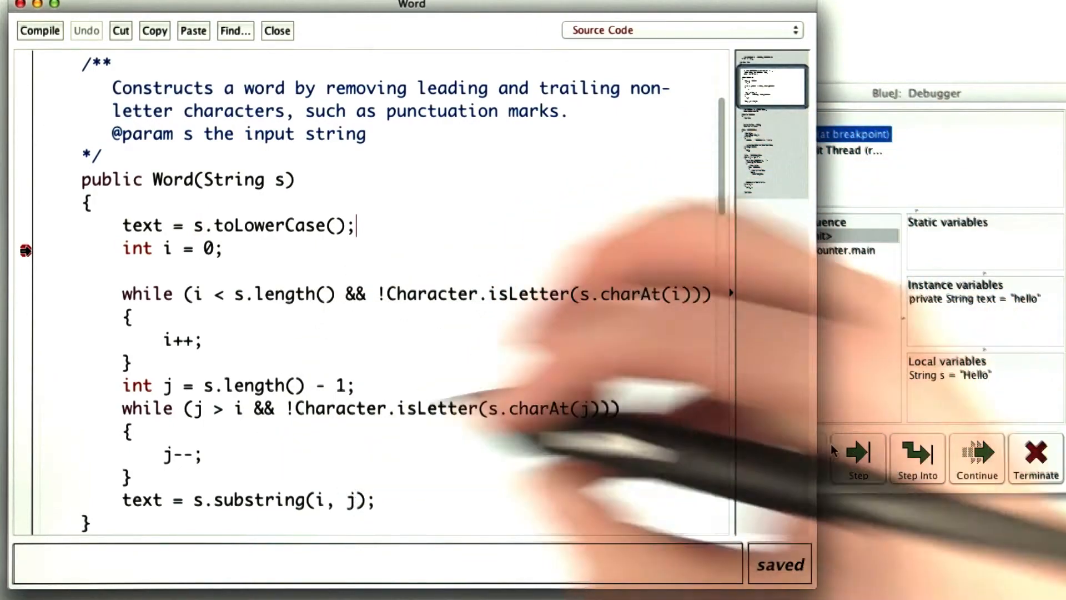
mouse_move(442, 477)
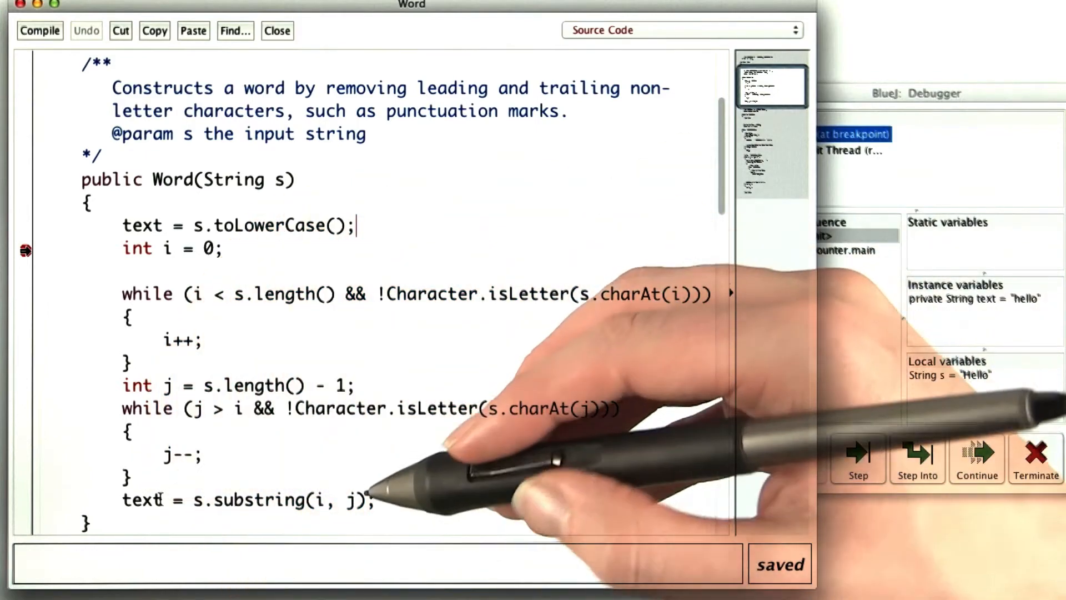
double_click(334, 501)
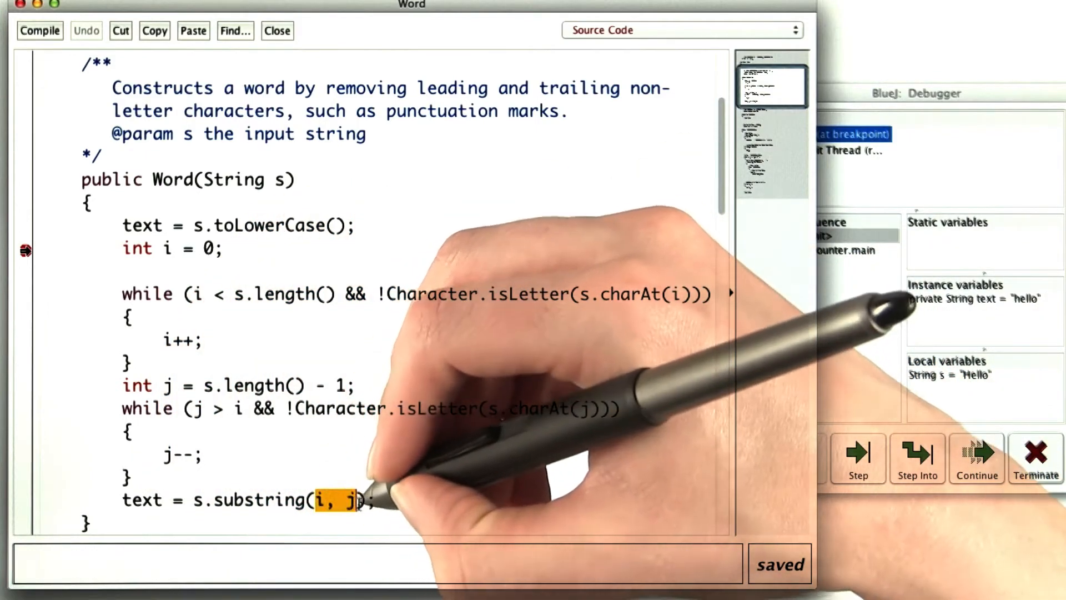